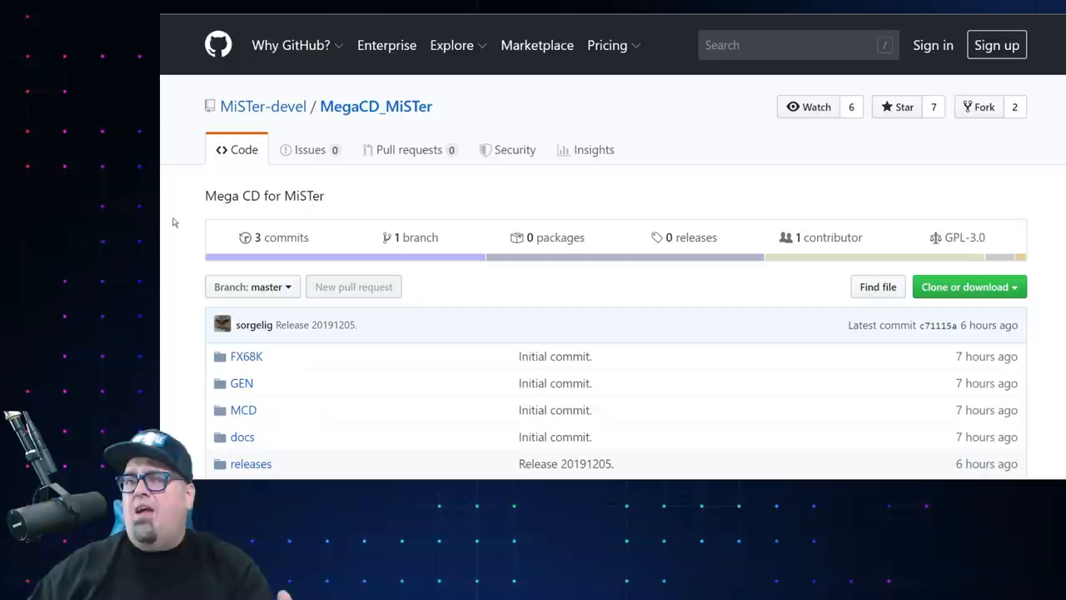
mouse_move(456, 163)
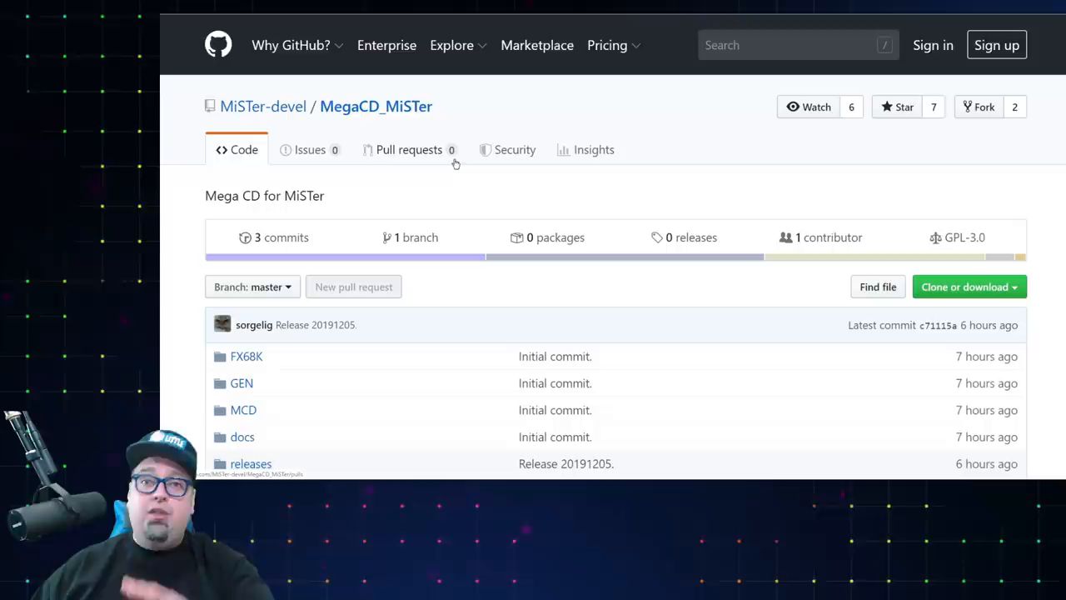
Scroll the MegaCD_MiSTer repository and open releases/MegaCD_20191205.rbf.
scroll(down, 3)
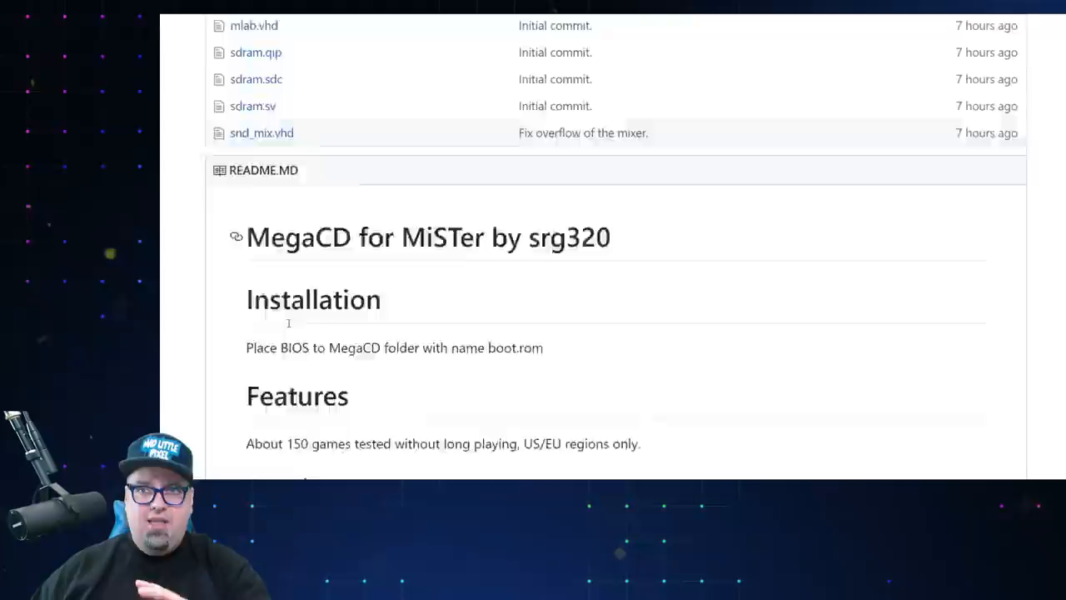
scroll(down, 3)
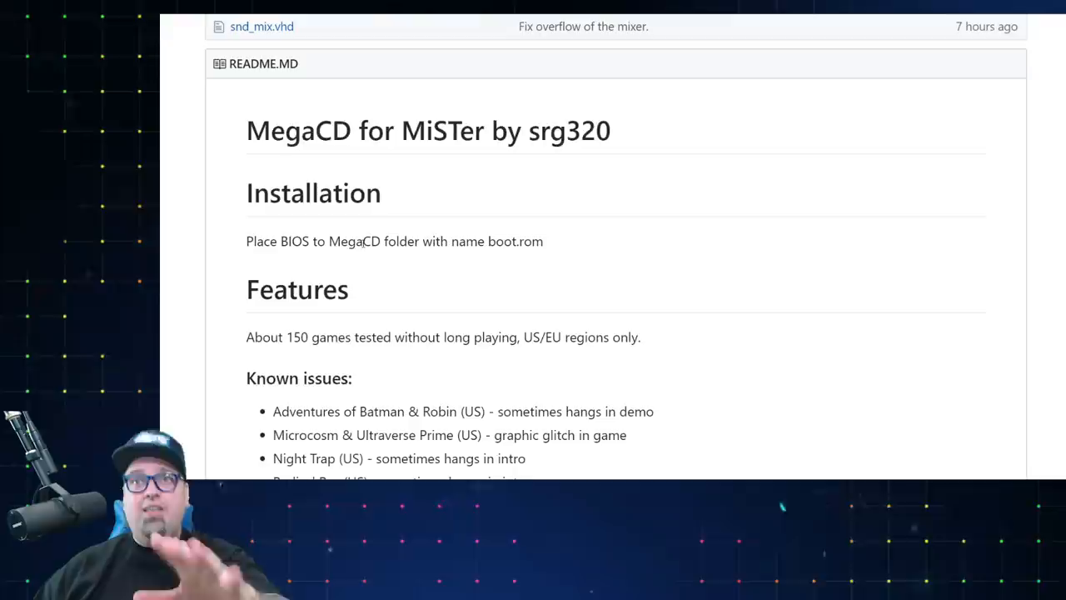
scroll(down, 3)
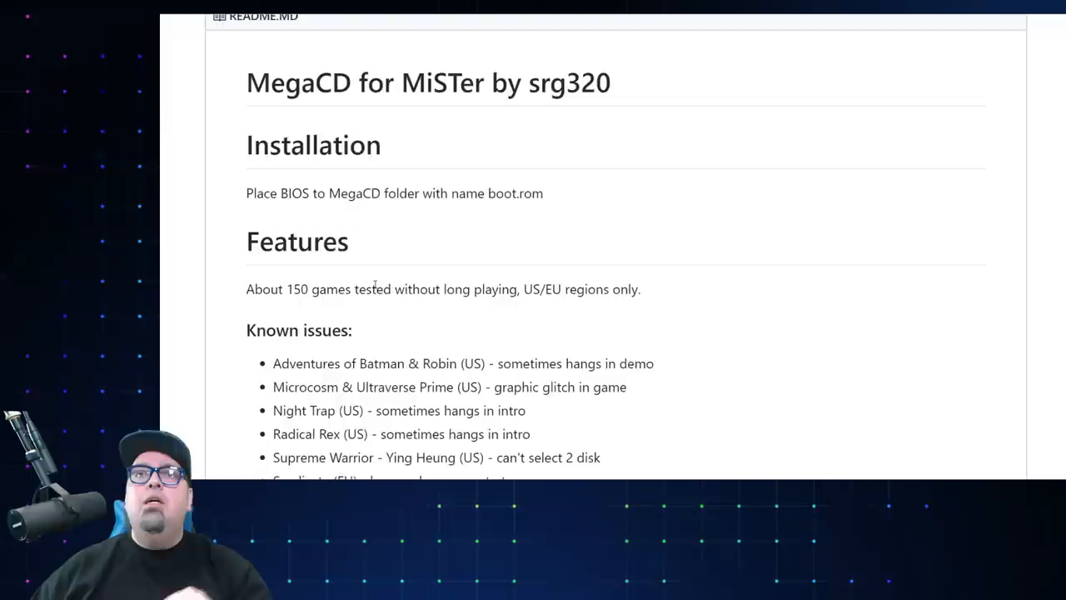
scroll(down, 3)
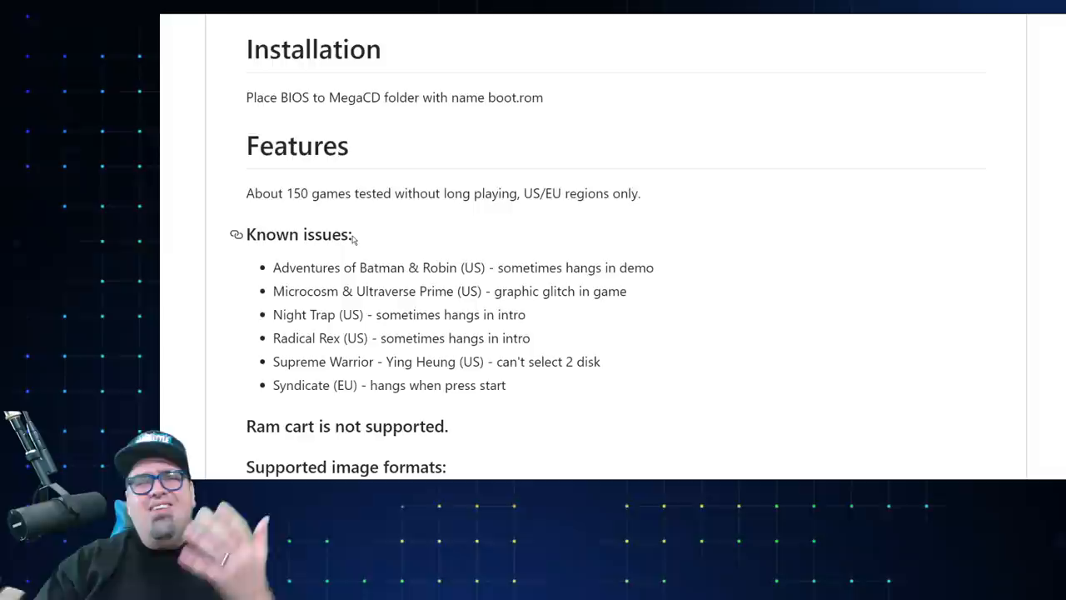
scroll(down, 3)
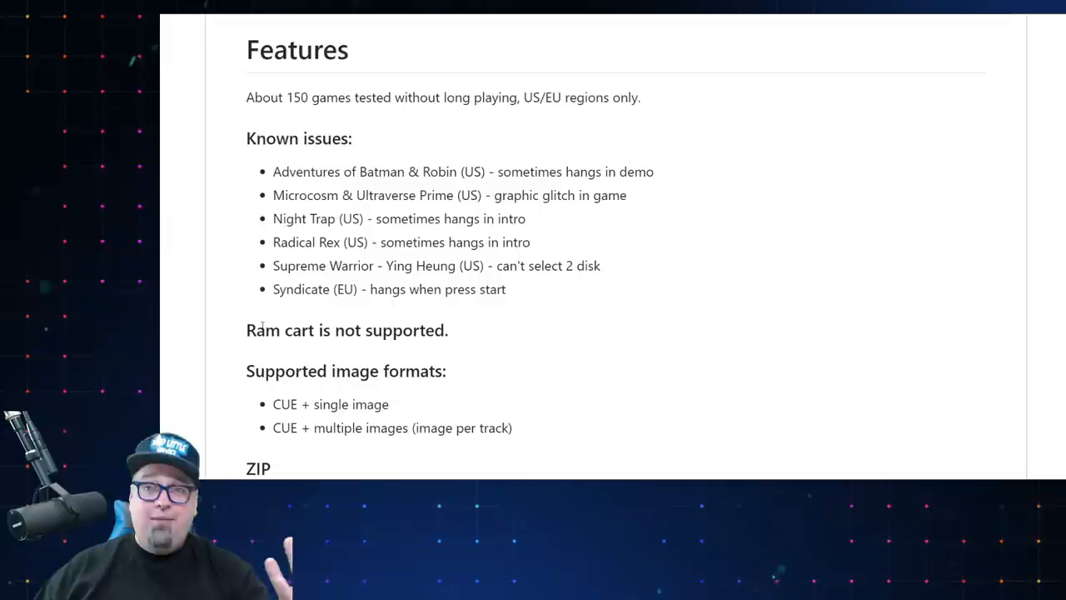
scroll(down, 3)
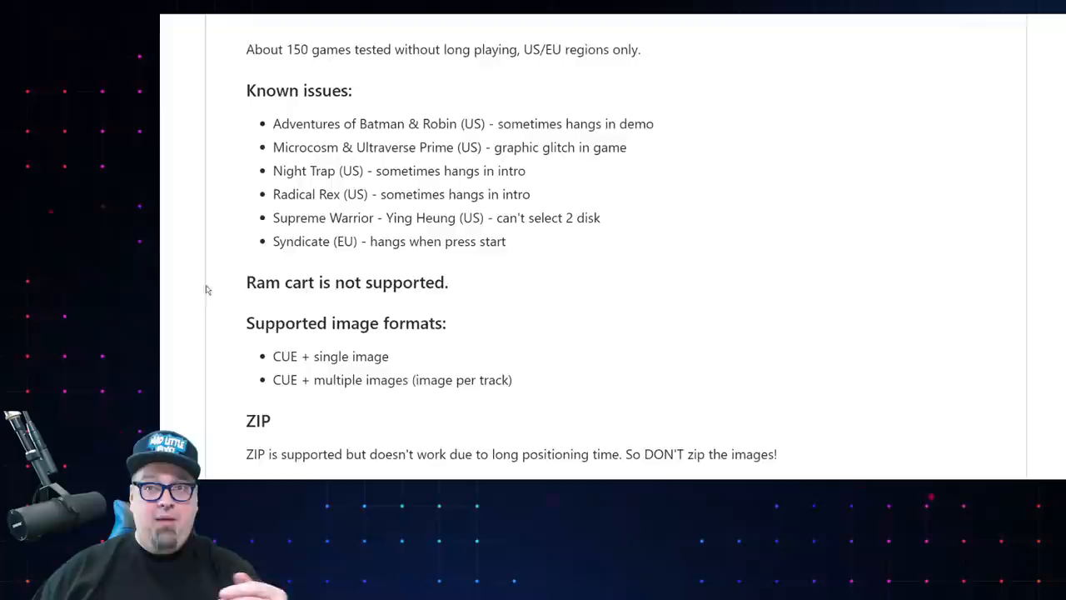
scroll(down, 3)
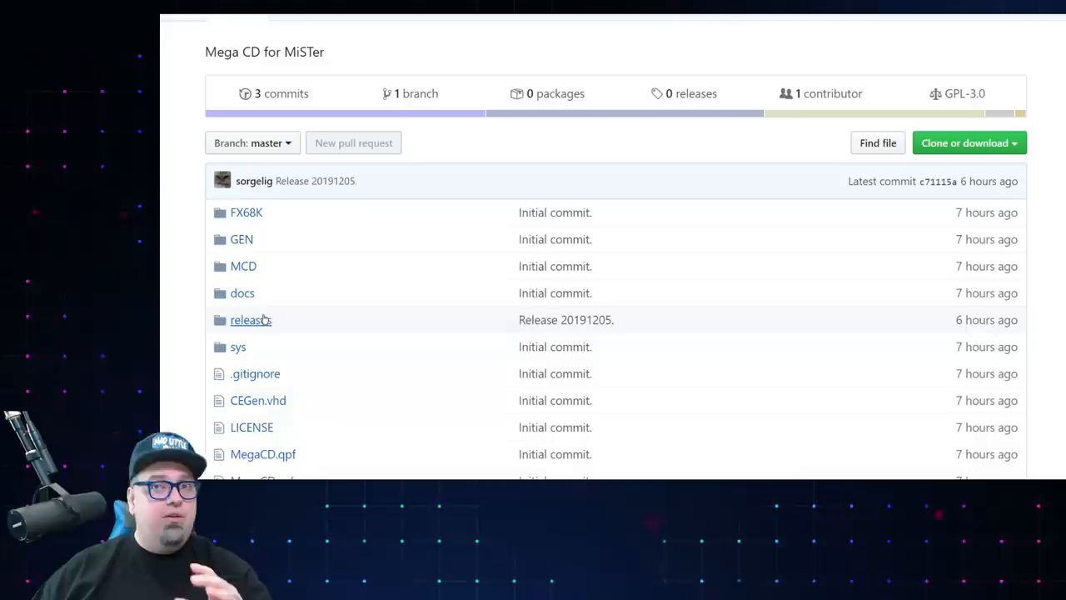
click(250, 320)
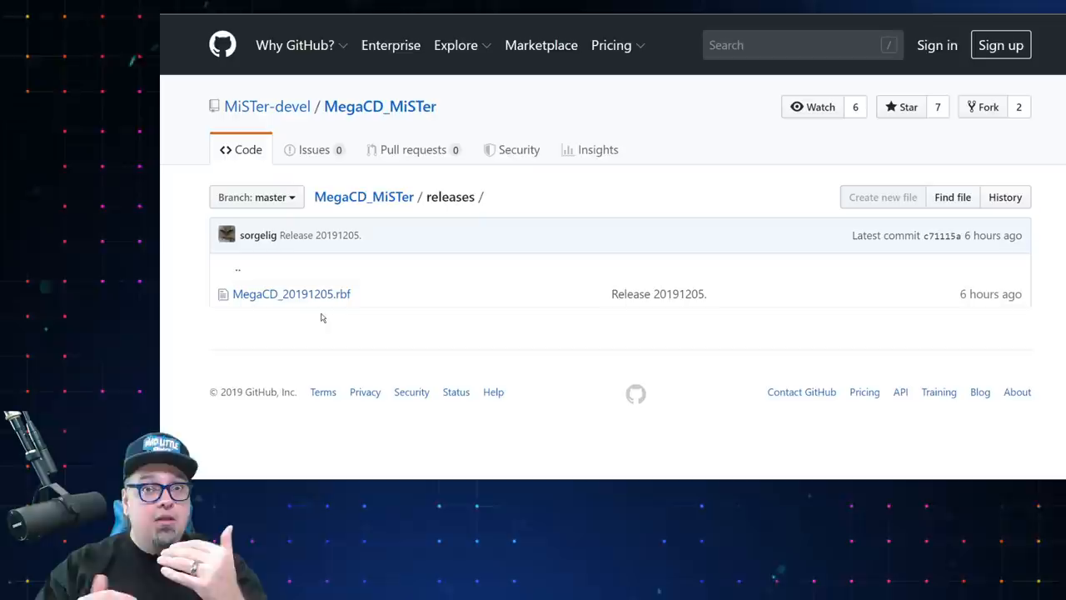
mouse_move(374, 310)
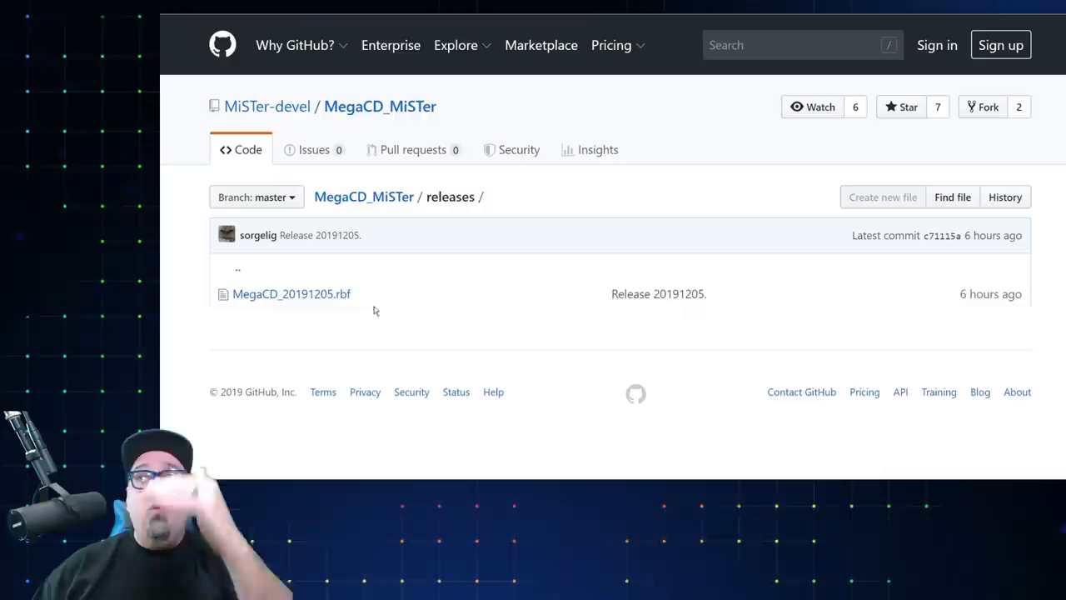
mouse_move(290, 293)
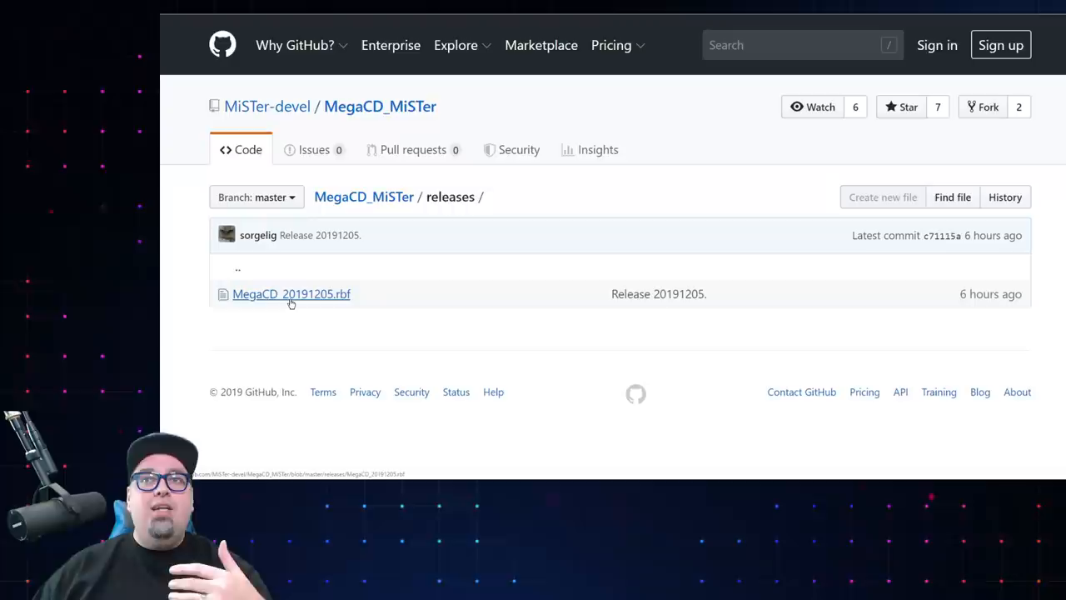
click(291, 293)
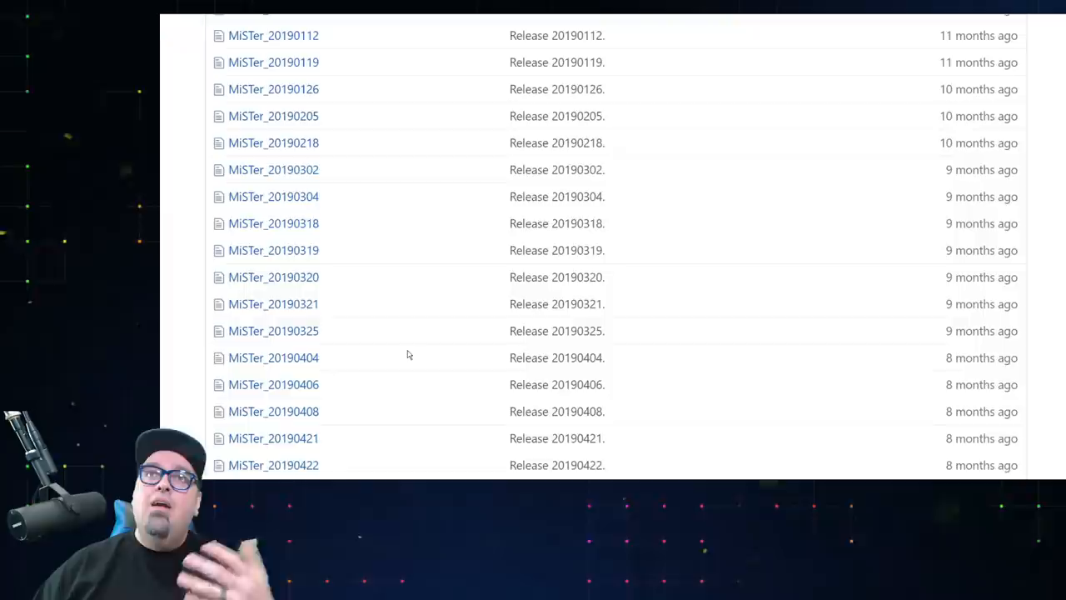
Scroll through the menu_*.rbf files in Menu_MiSTer's releases folder.
scroll(down, 3)
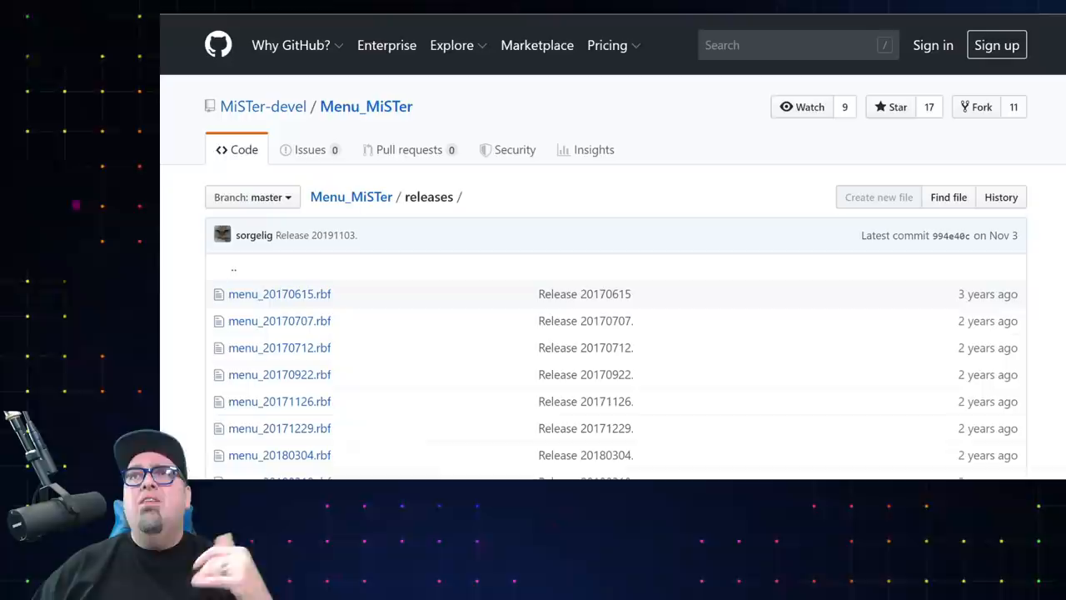
scroll(down, 3)
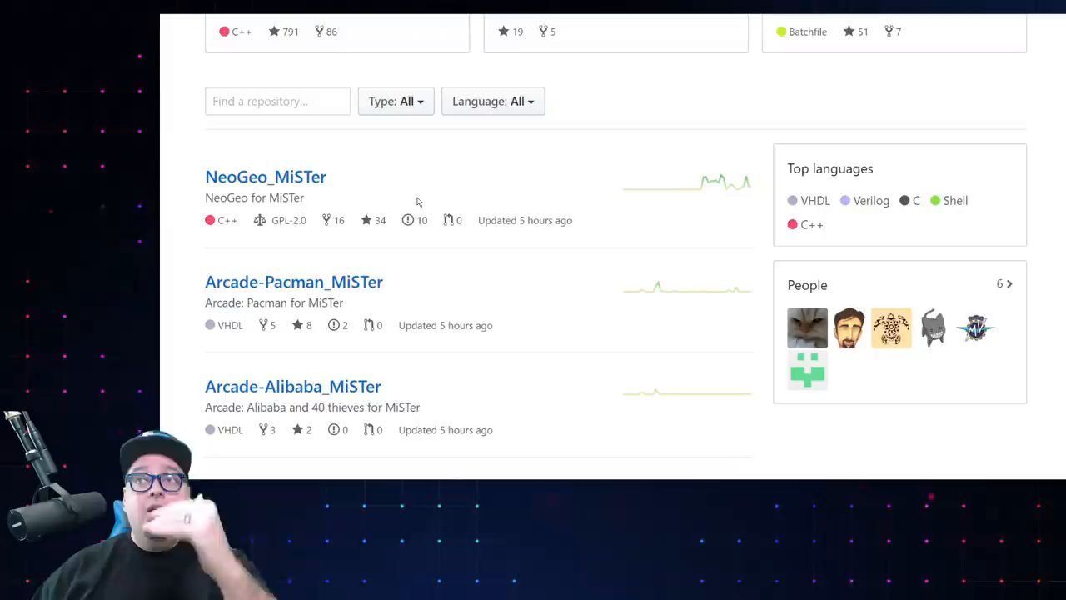
mouse_move(479, 257)
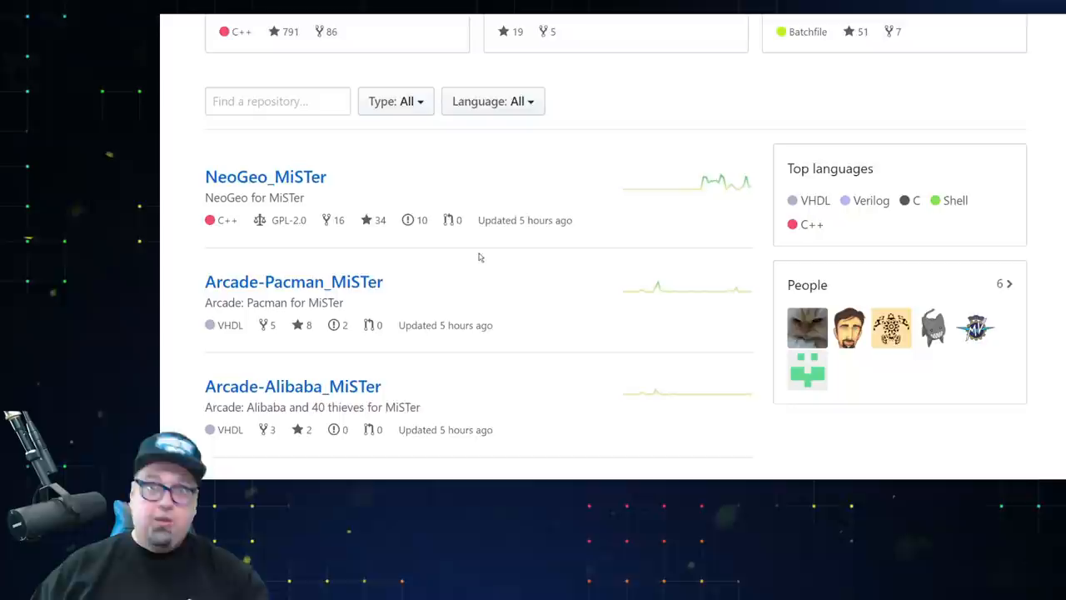
Scroll MiSTer-devel's repository list past Archie, Minimig, GBA and Scripts.
scroll(down, 3)
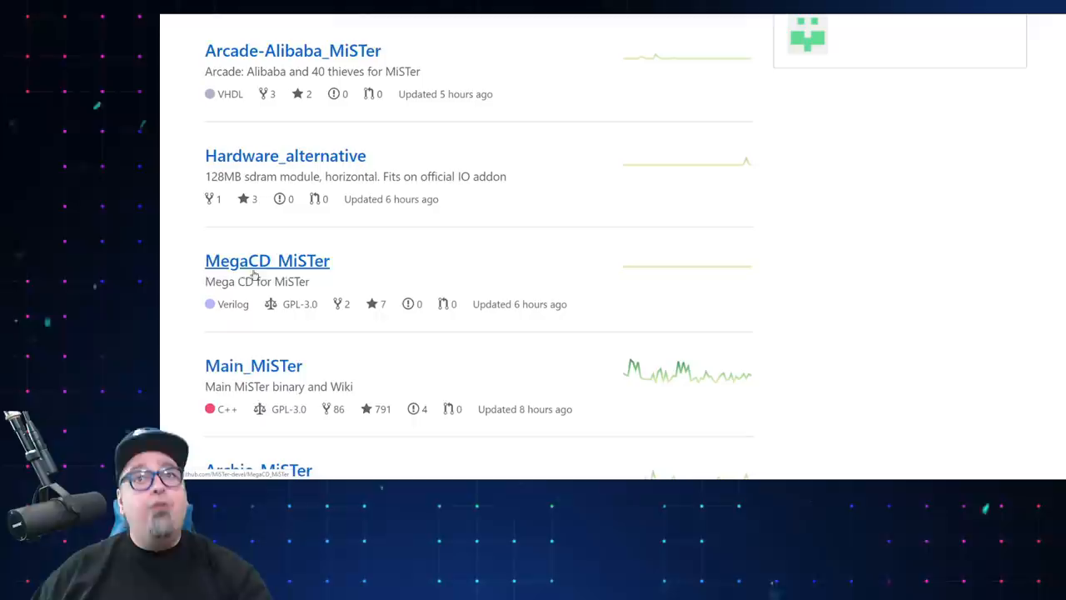
scroll(down, 3)
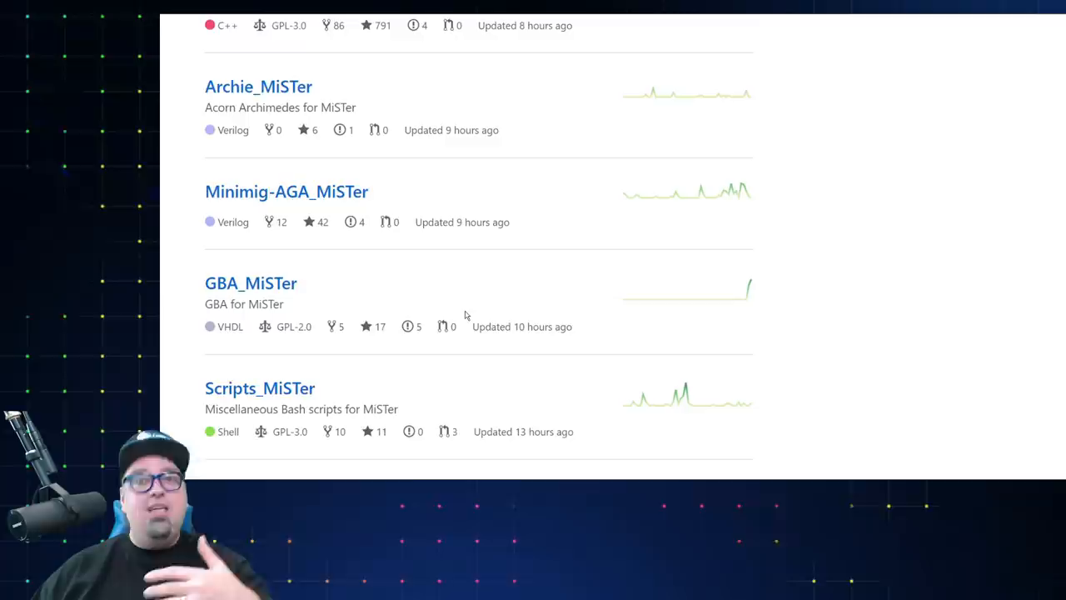
scroll(down, 3)
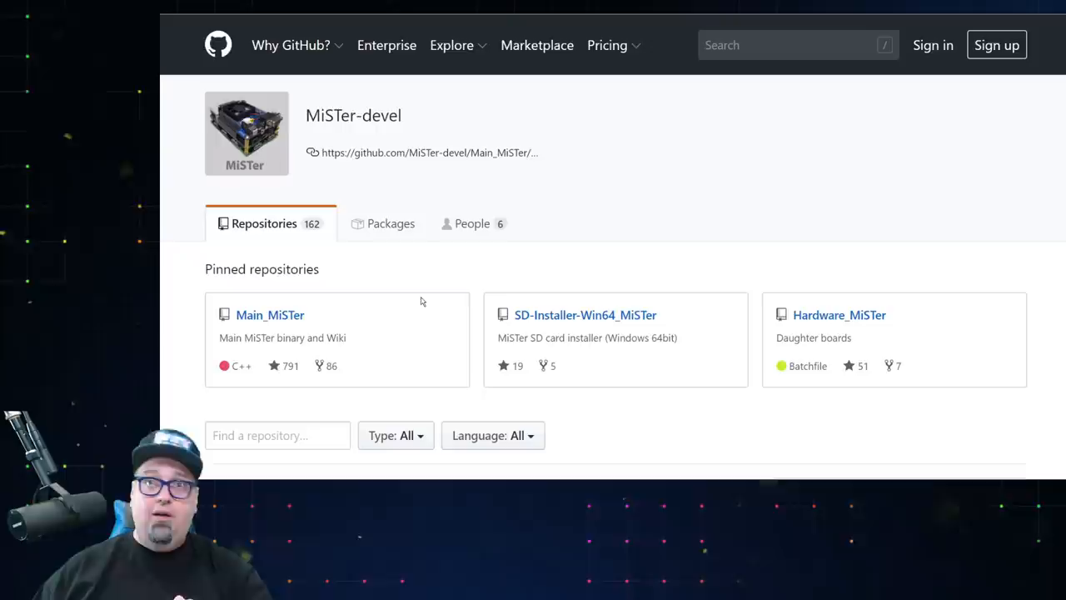
mouse_move(502, 273)
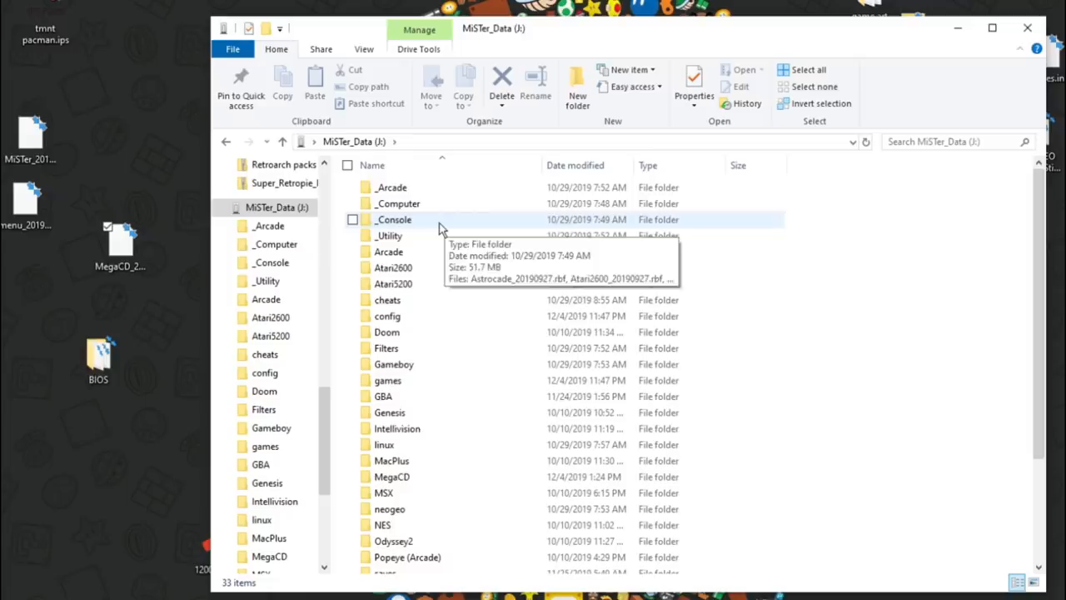
Open the _Console folder on the MiSTer_Data (J:) drive.
double_click(393, 219)
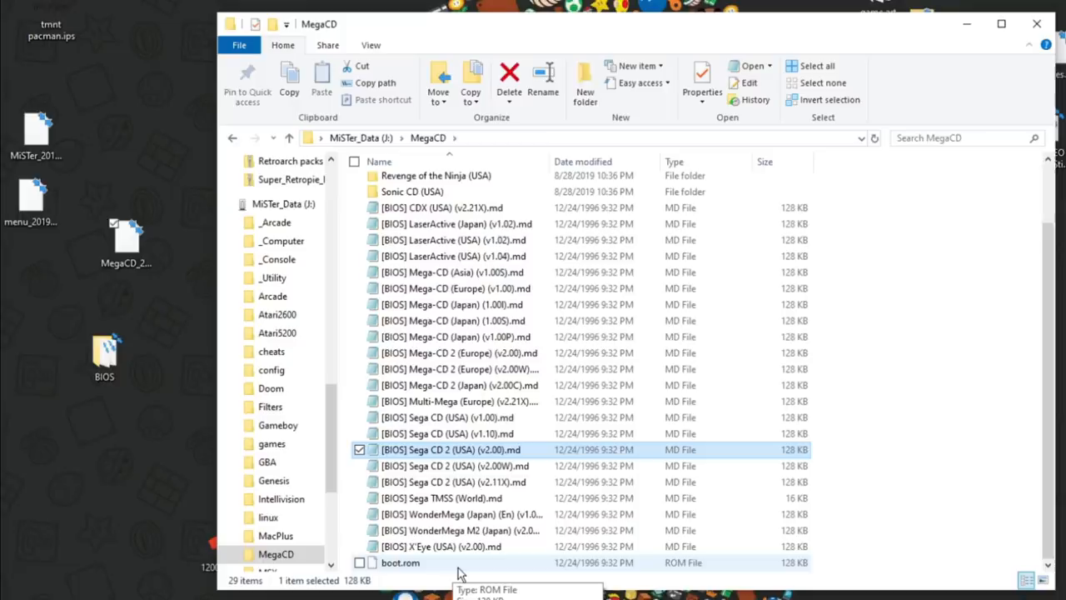
mouse_move(467, 369)
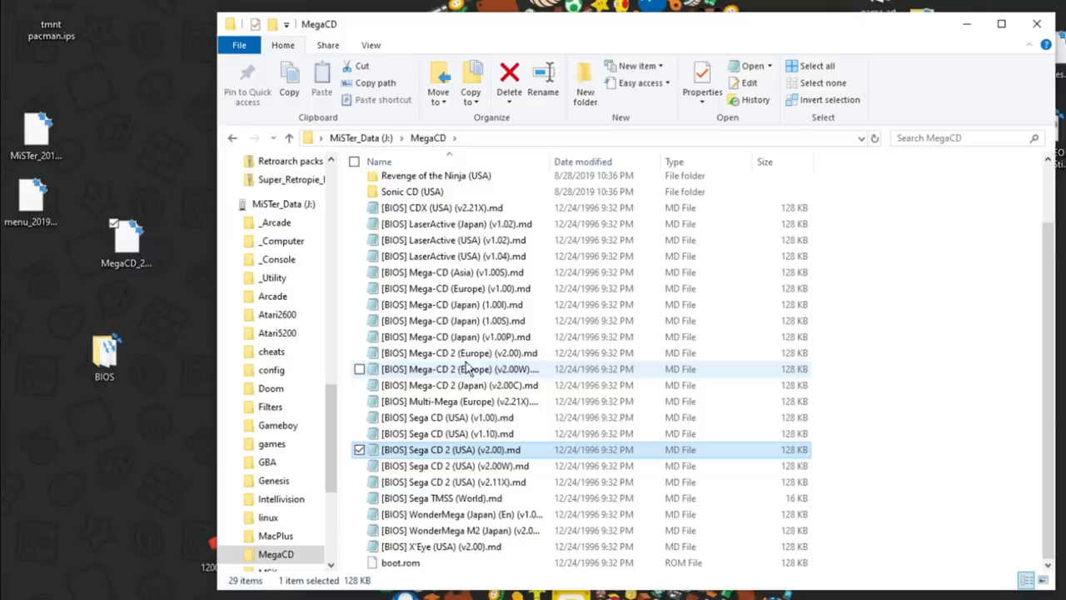
mouse_move(458, 369)
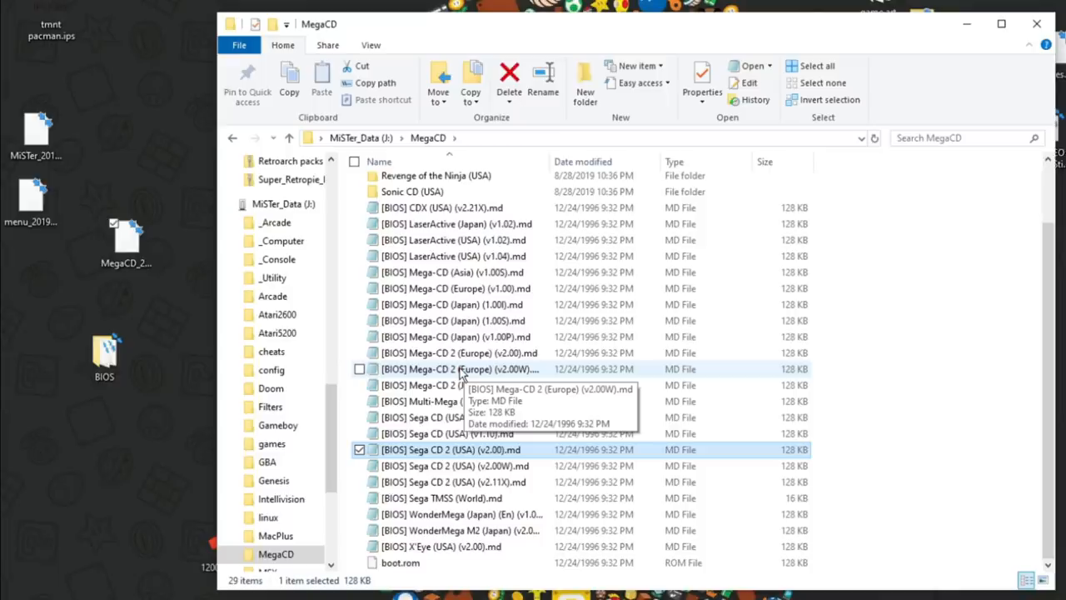
mouse_move(550, 334)
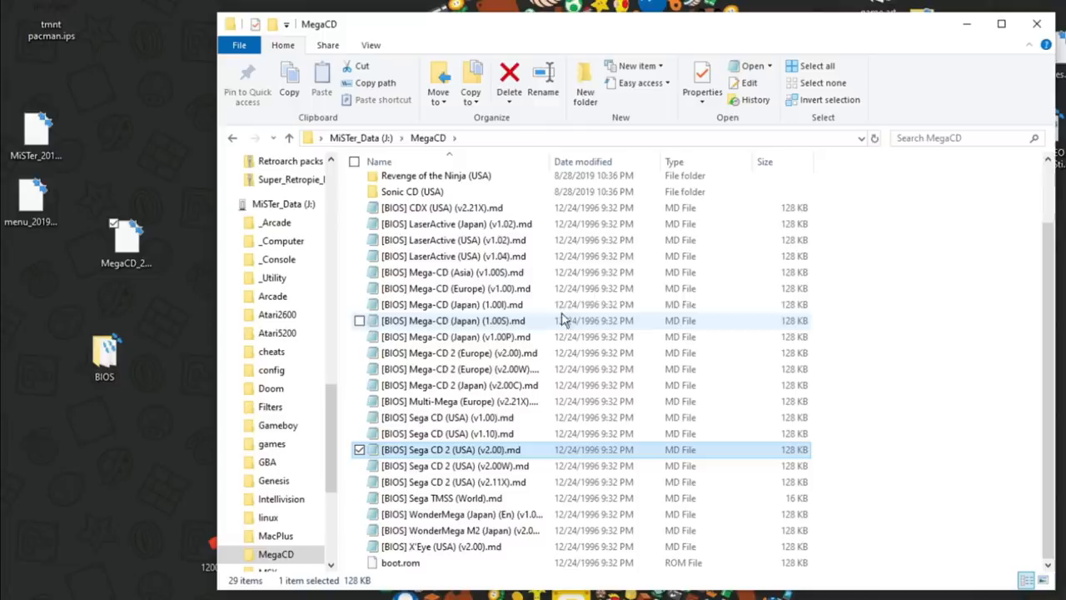
mouse_move(548, 336)
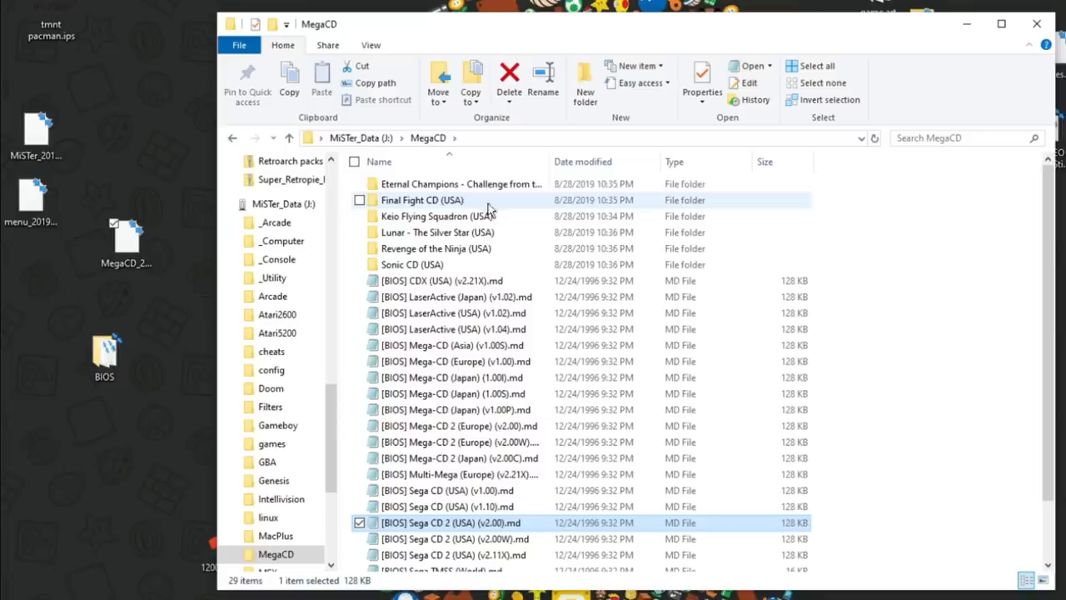
mouse_move(461, 183)
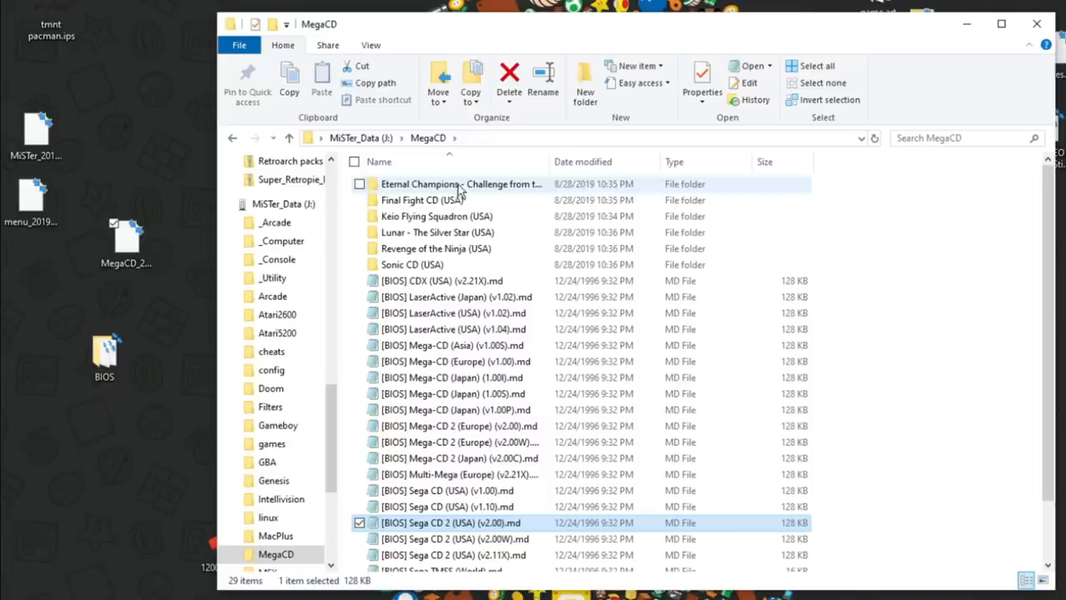
double_click(433, 200)
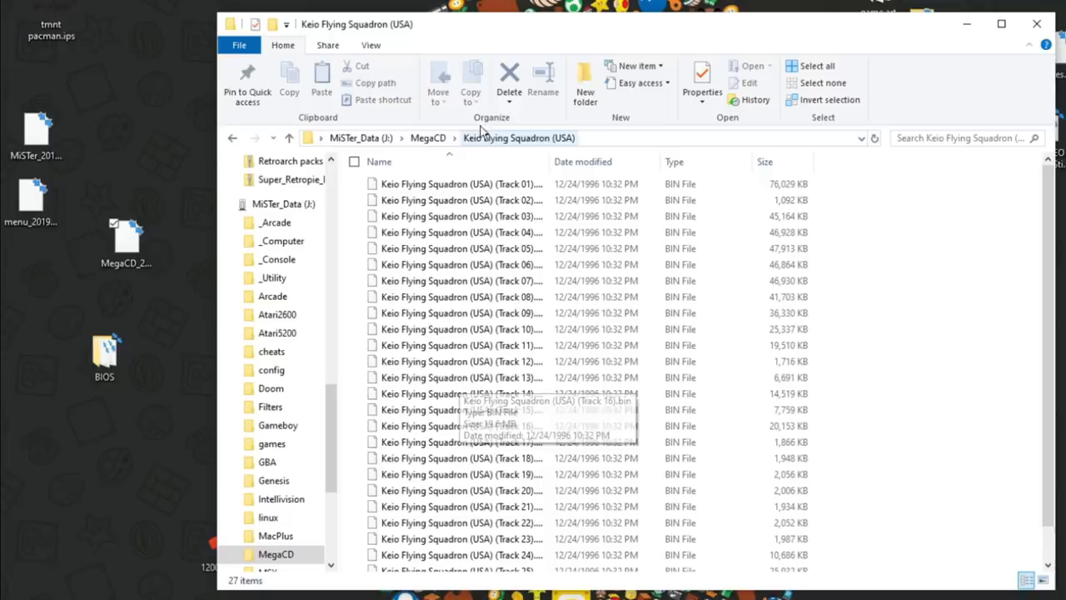
scroll(down, 3)
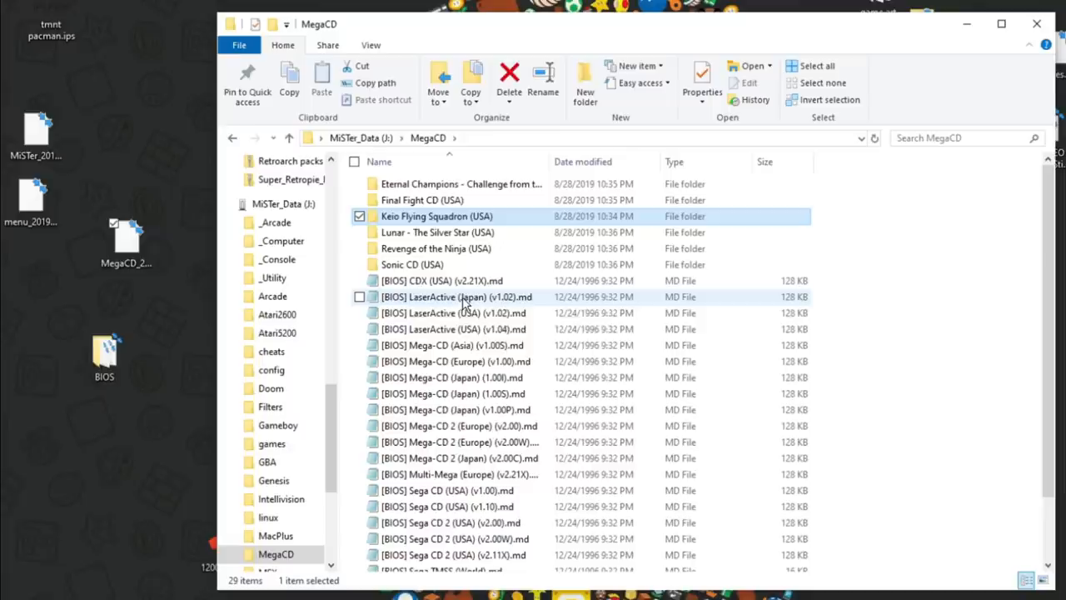
click(289, 137)
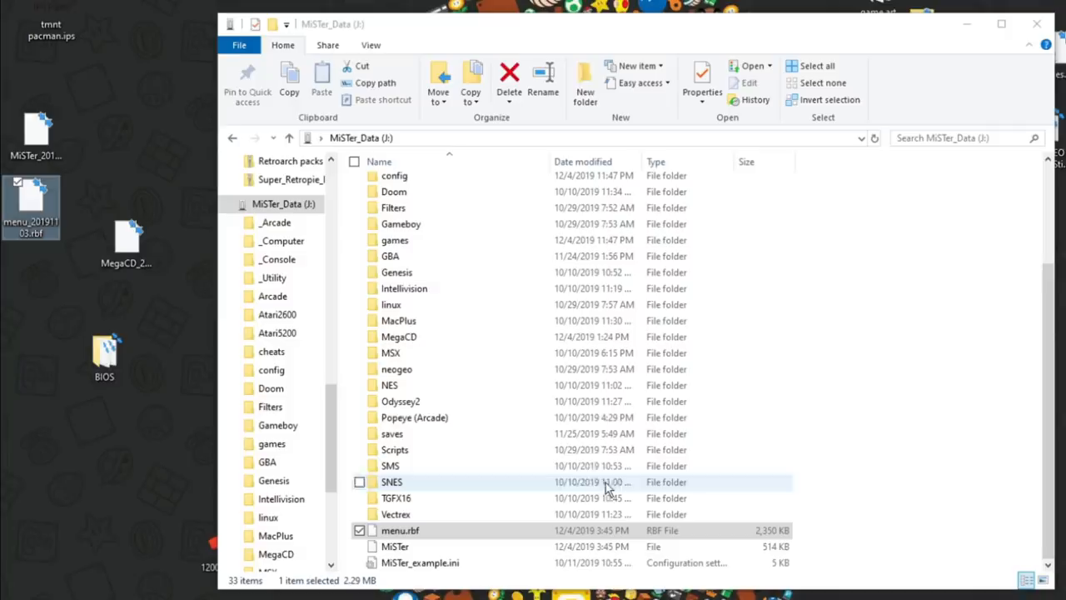
Return to the MiSTer_Data (J:) drive root to check menu.rbf.
click(394, 545)
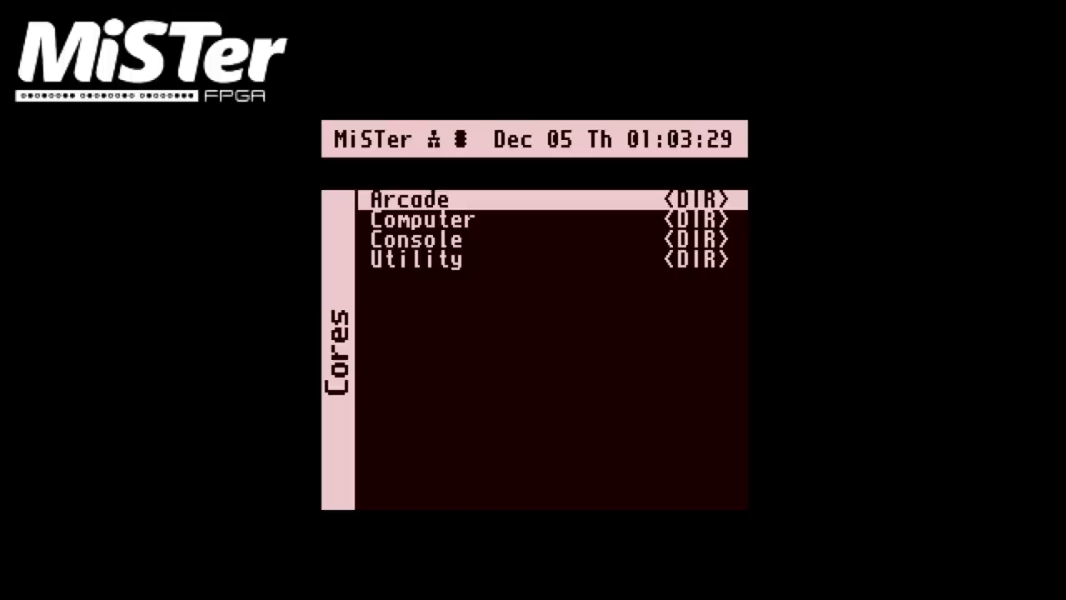
Move down the MiSTer core folders toward Console > MegaCD.
key(down)
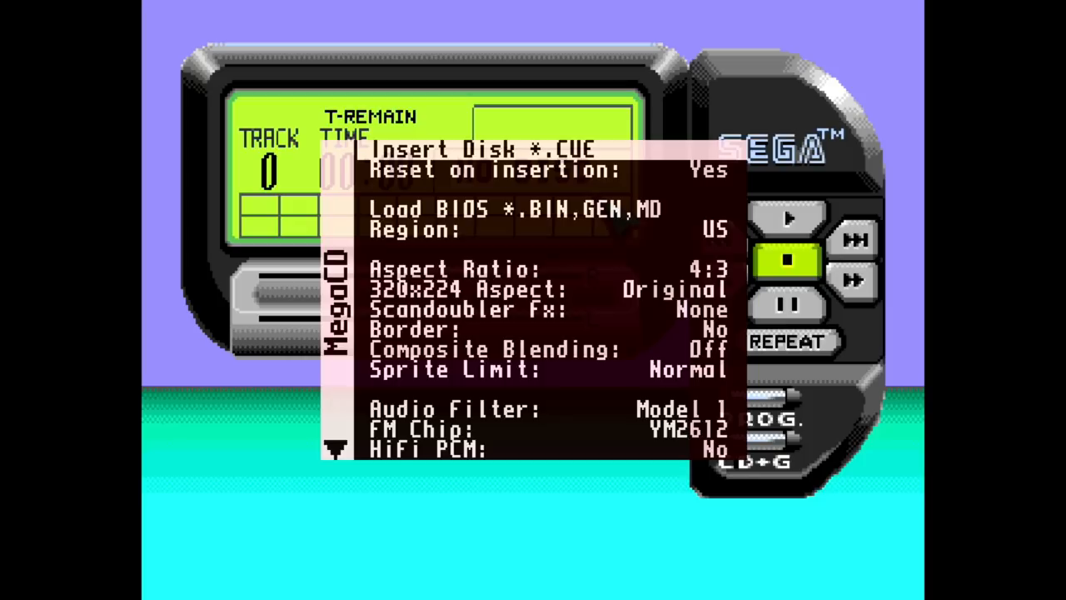
Step through Reset on insertion and Load BIOS to boot the Sega CD Ver. 2.00 BIOS.
key(Down)
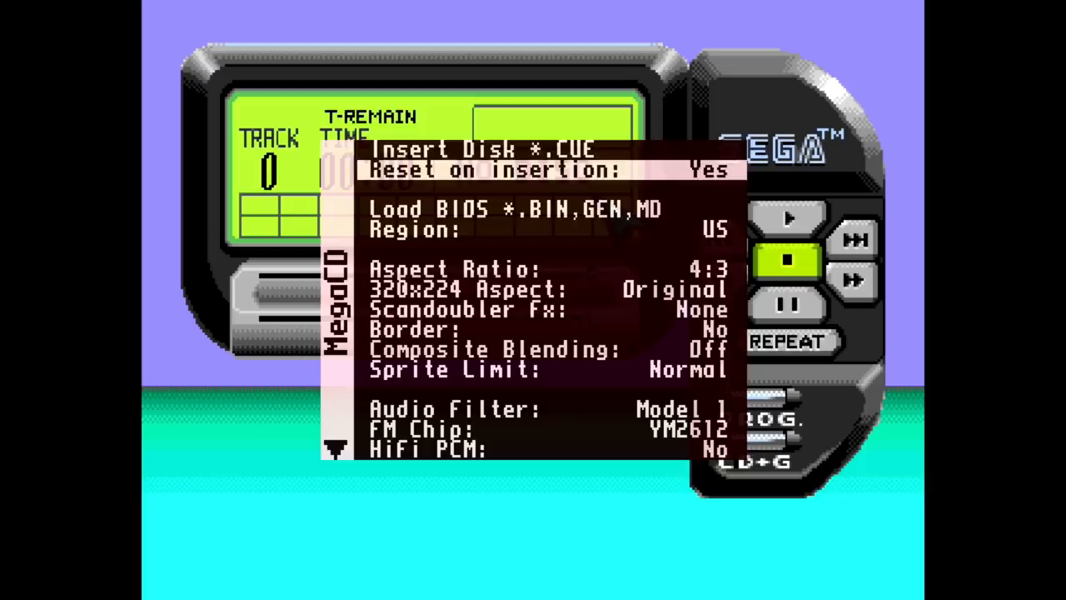
key(Down)
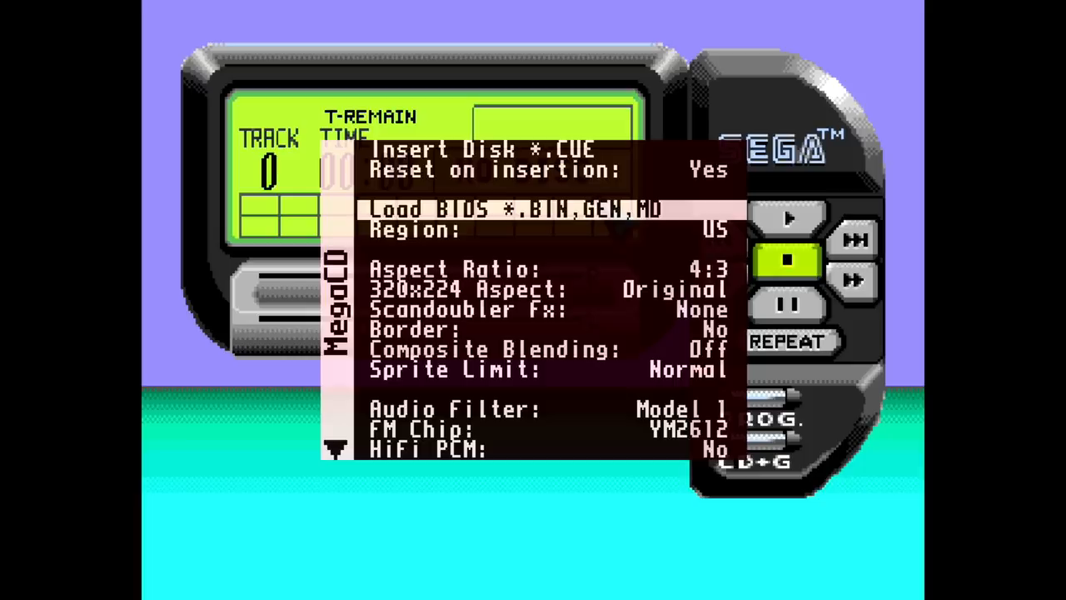
key(up)
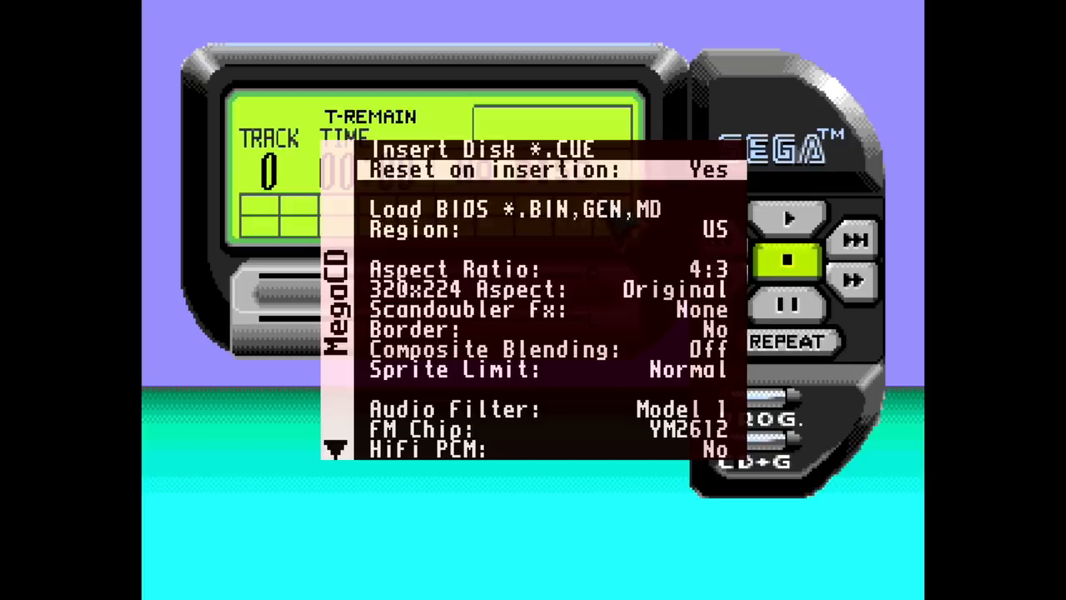
click(475, 150)
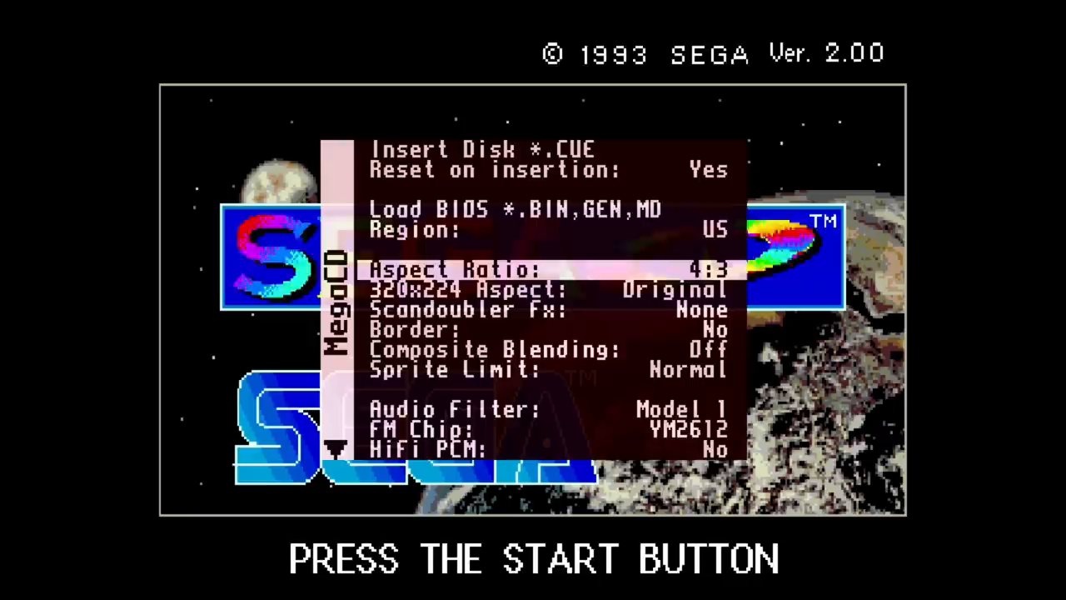
Try HQ2x scandoubler, revert it to None, and move to Audio Filter.
key(Down)
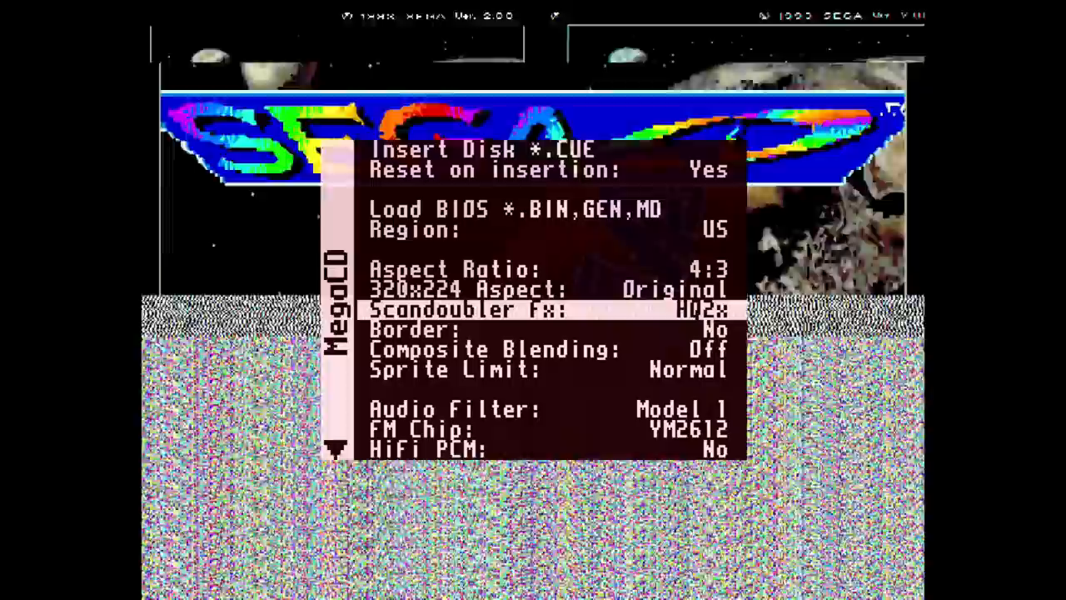
click(700, 310)
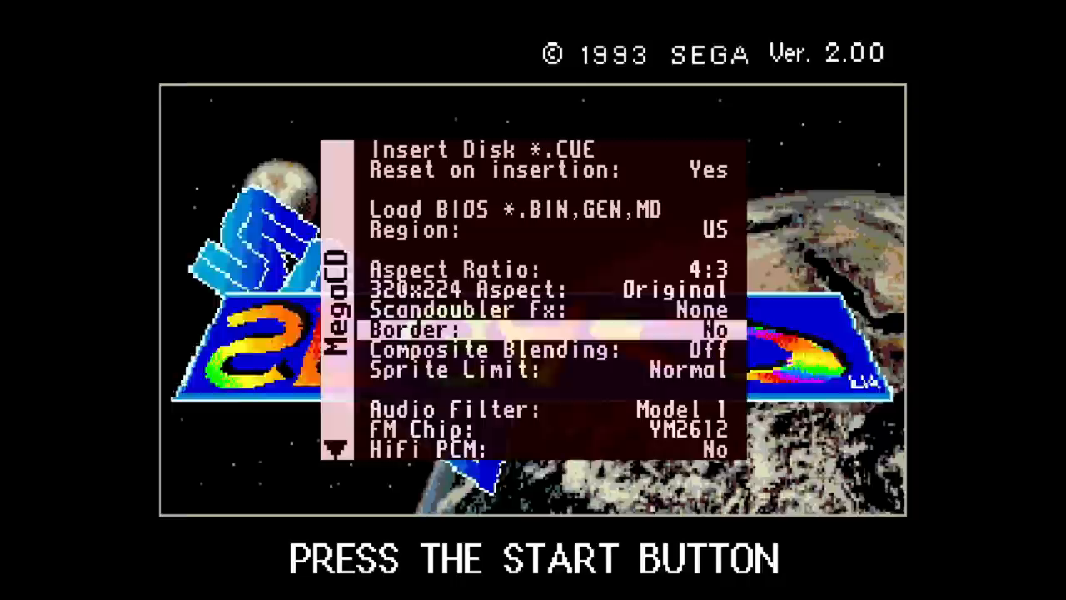
key(Down)
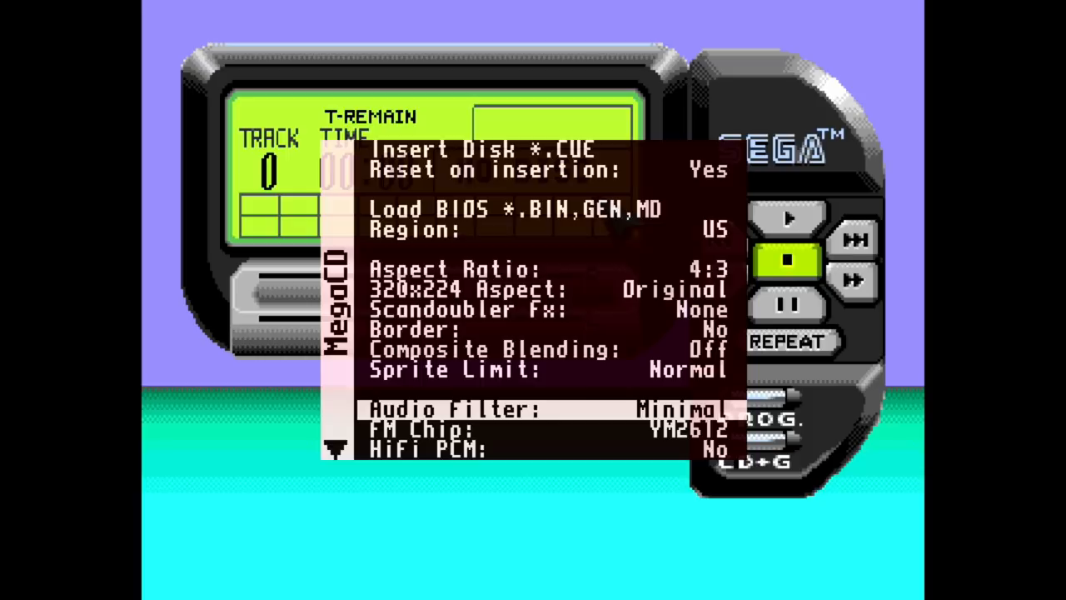
Switch the MegaCD OSD to the System page with button, scale filter and gamma options.
click(675, 409)
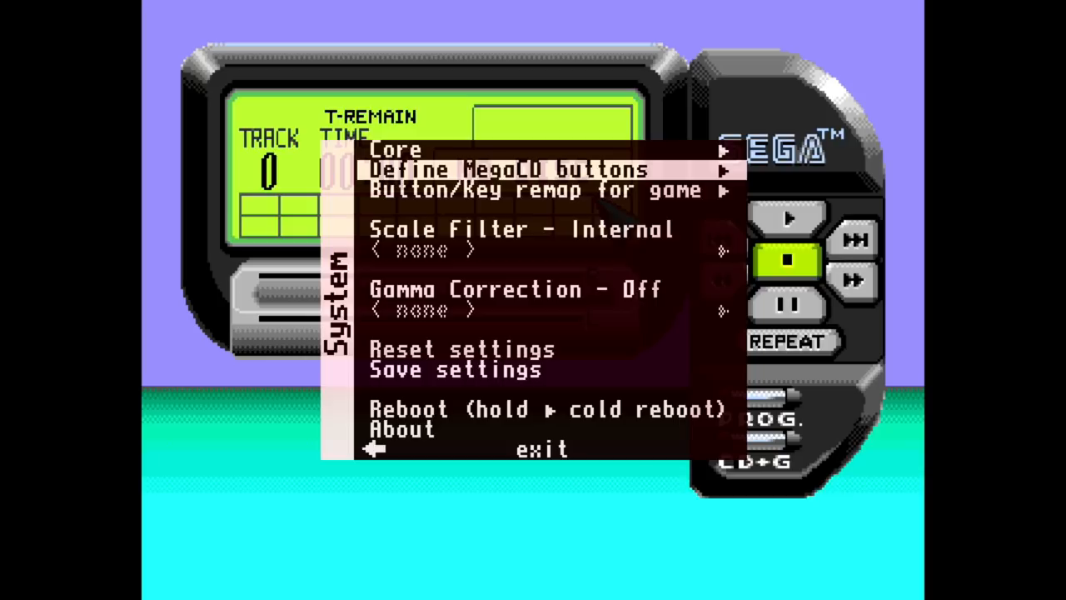
key(Down)
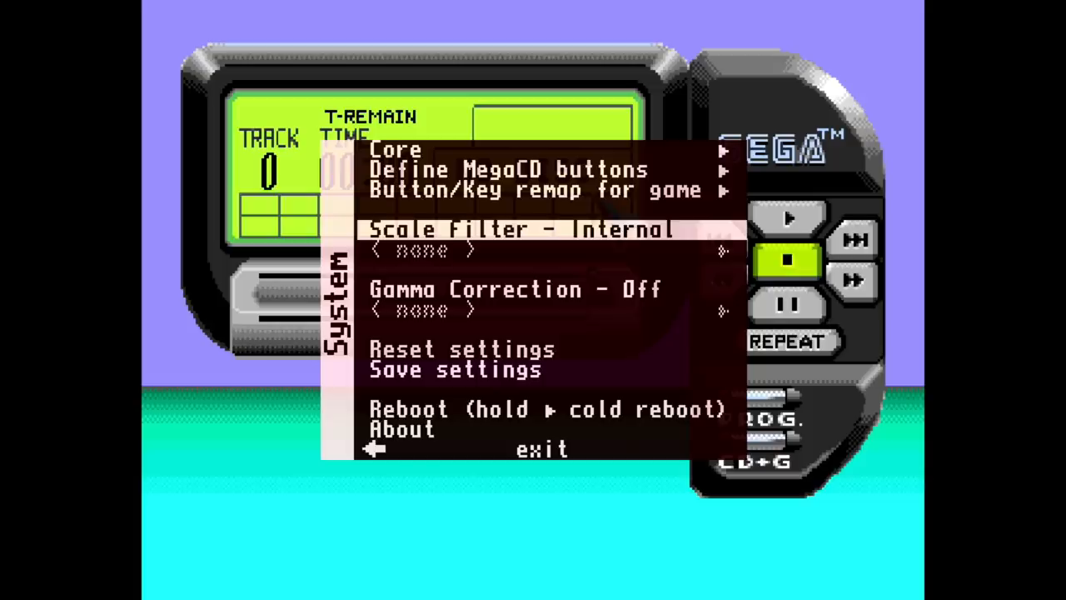
key(down)
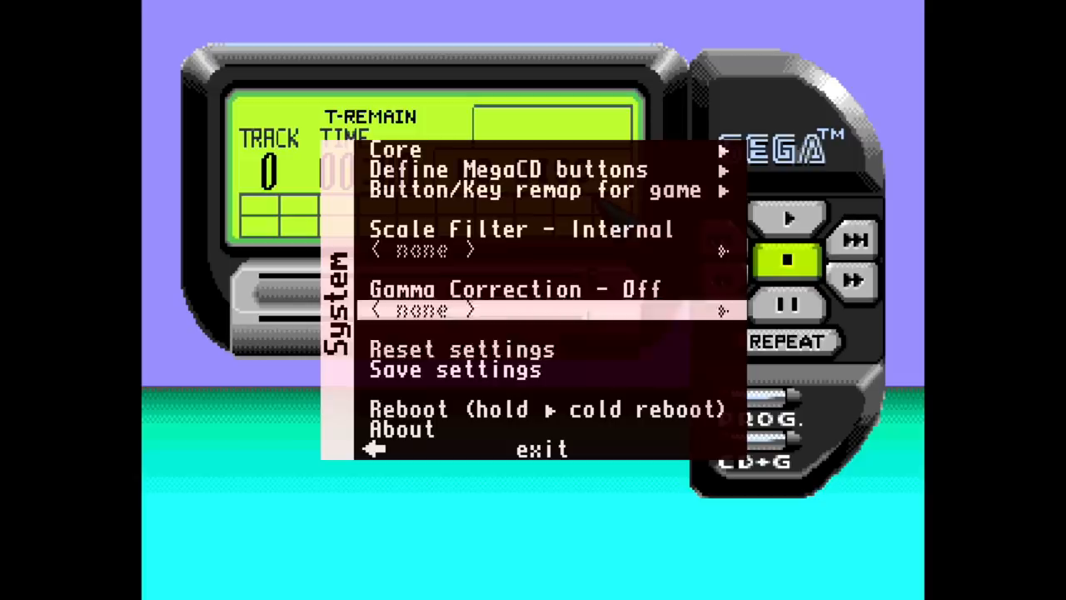